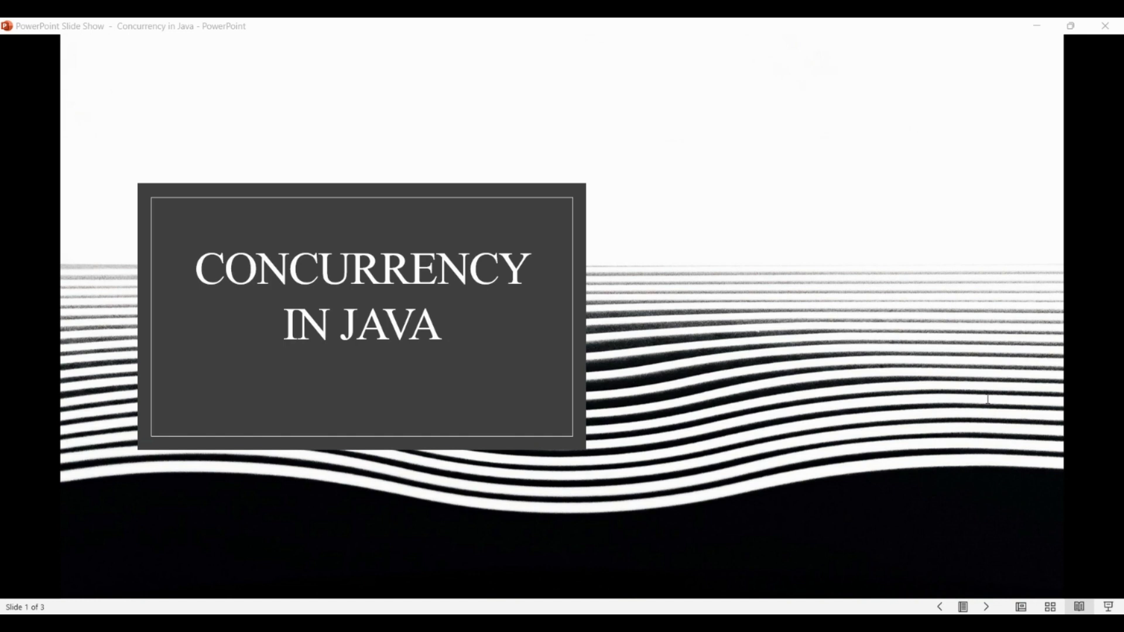
mouse_move(983, 605)
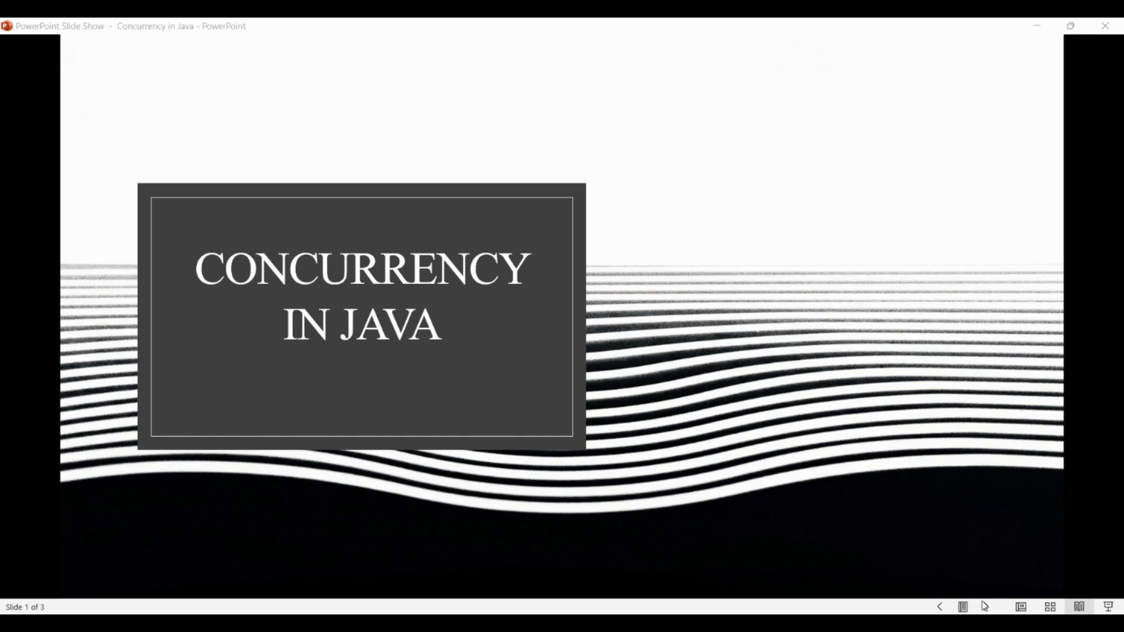
Advance from the title slide through the Oracle quote slide to the Concurrency Features in Java slide
left_click(986, 607)
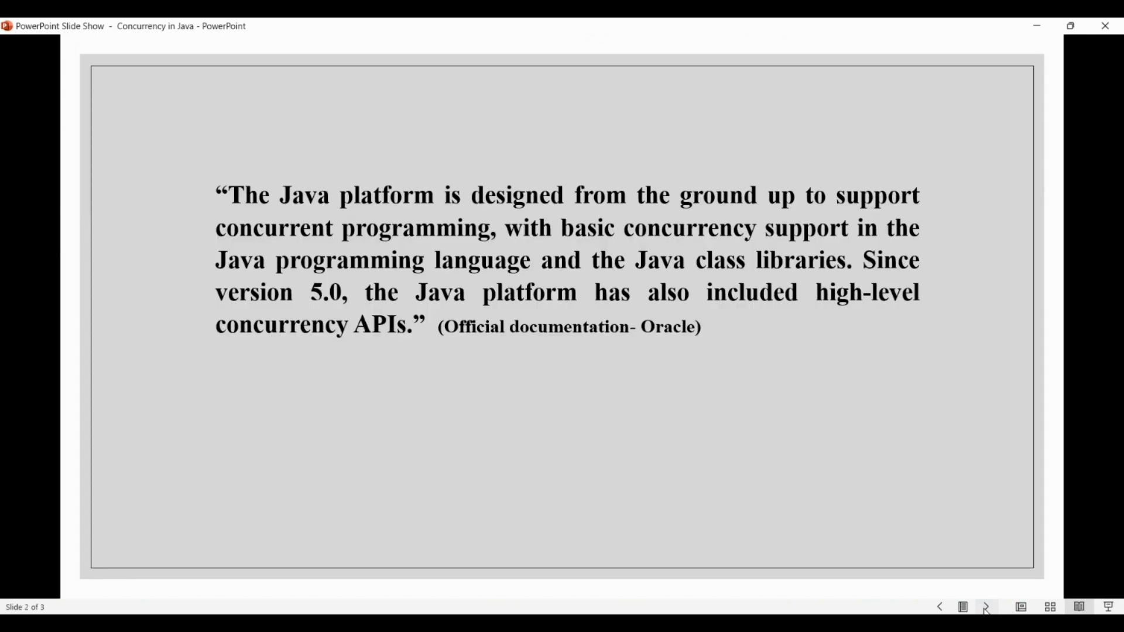
mouse_move(1022, 432)
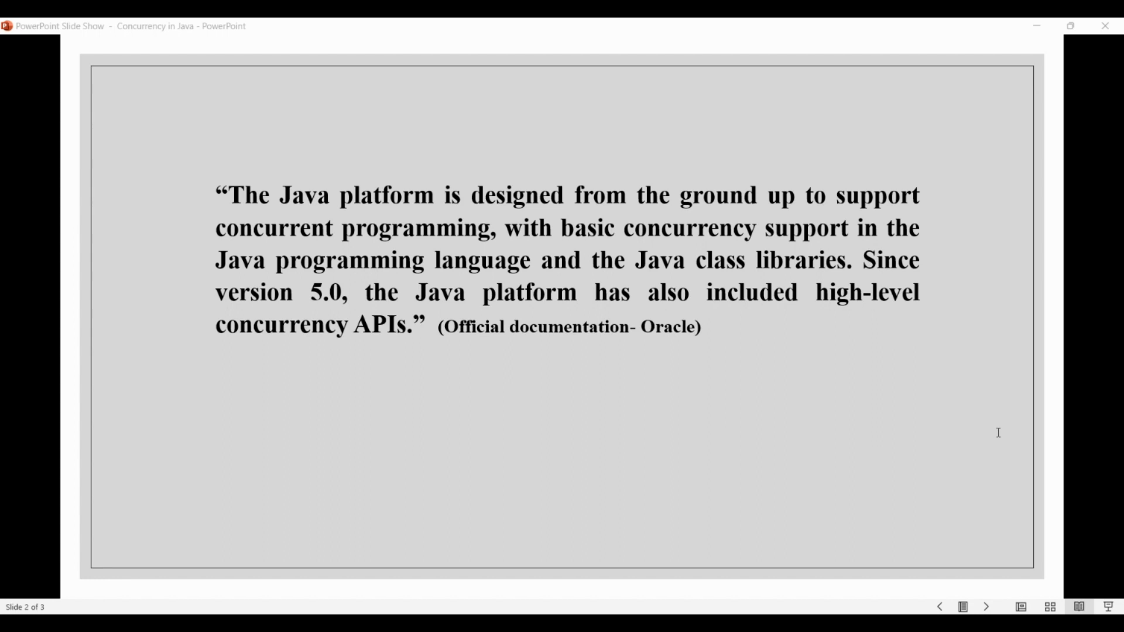
mouse_move(1019, 416)
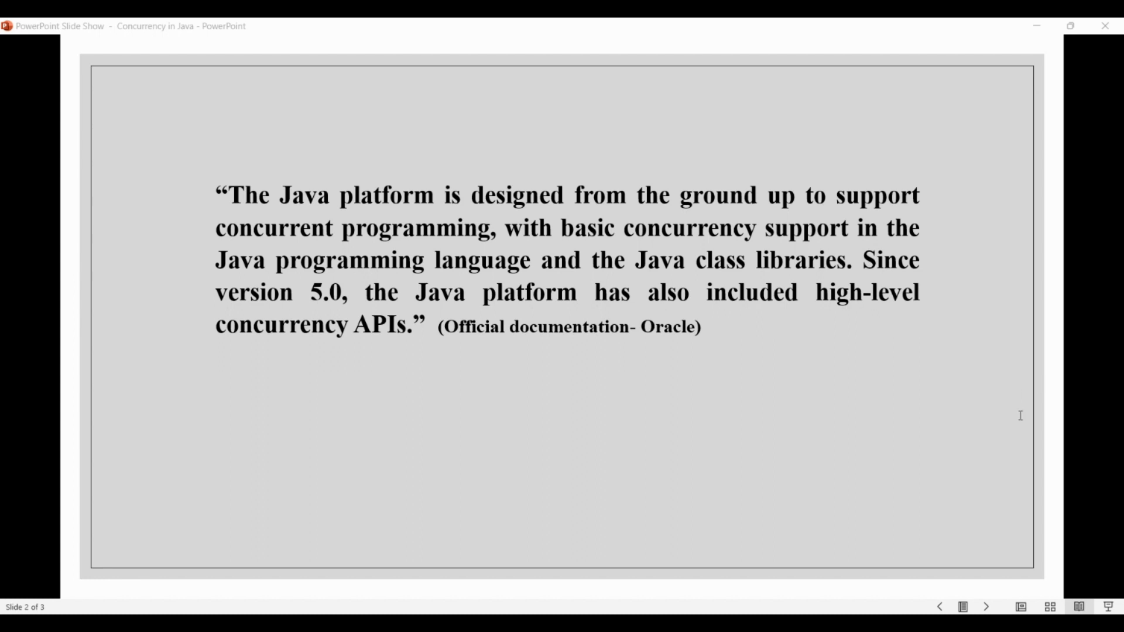
mouse_move(981, 471)
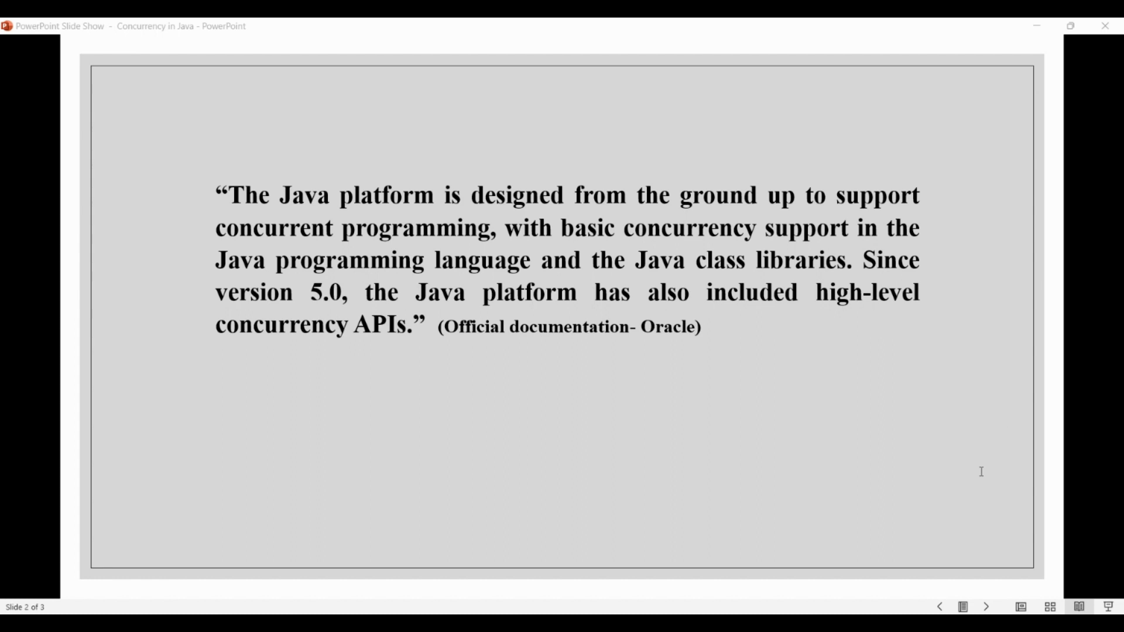
mouse_move(1079, 359)
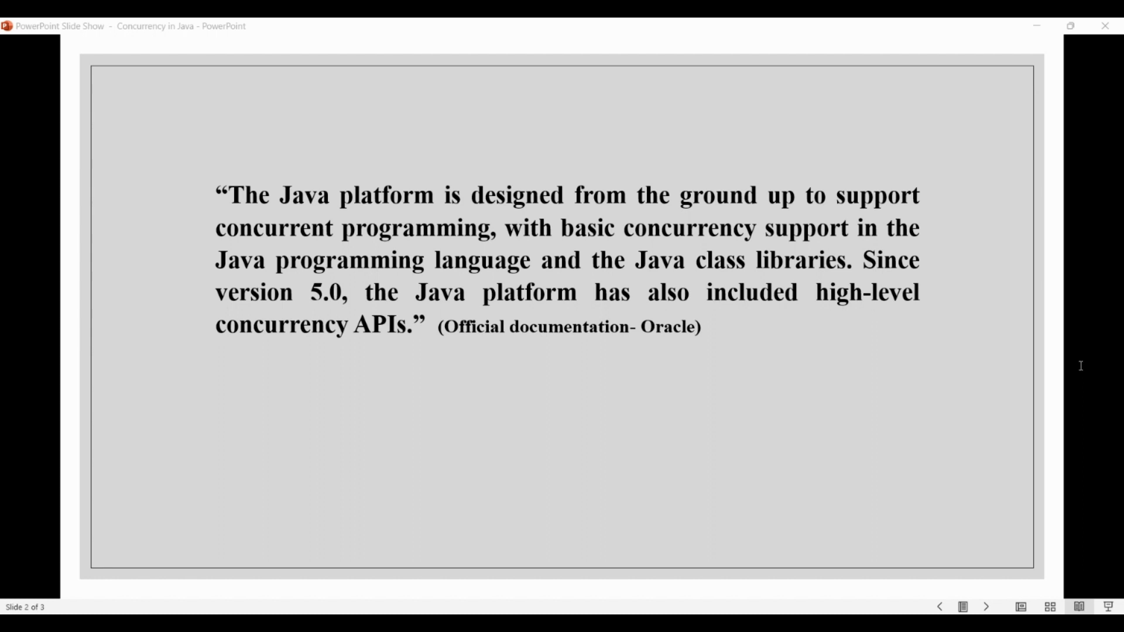
mouse_move(1080, 368)
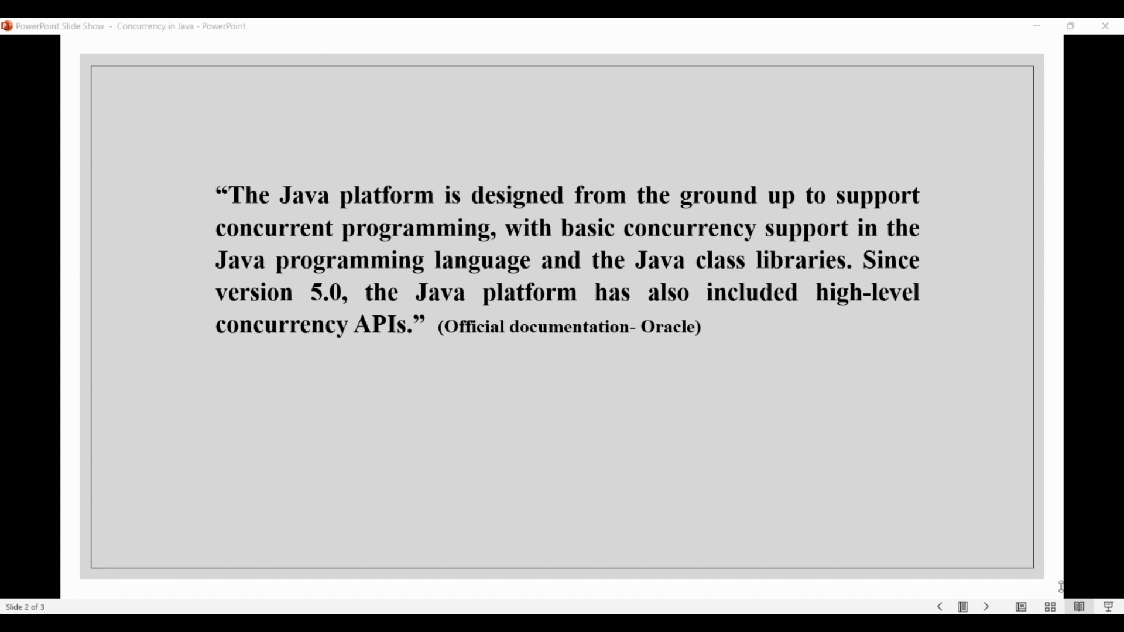
mouse_move(987, 608)
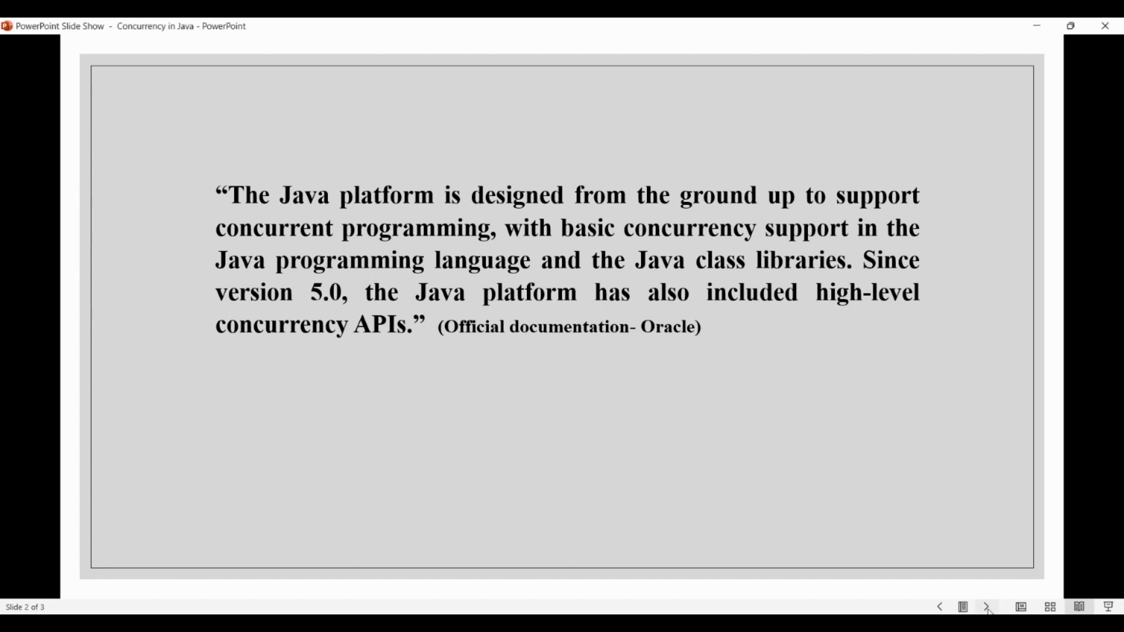
left_click(988, 607)
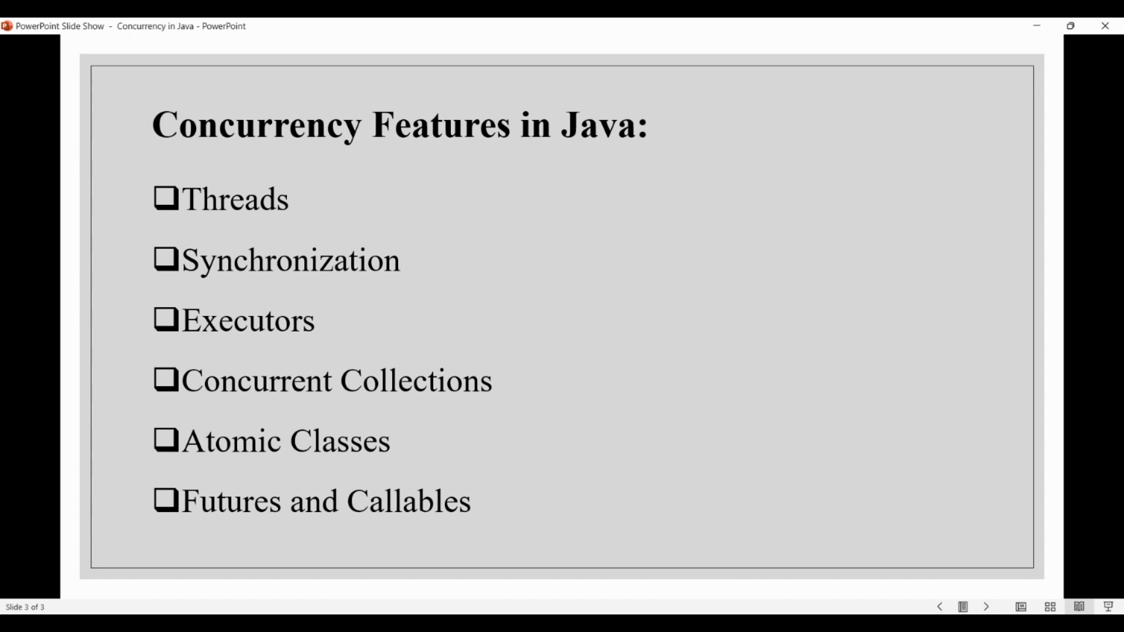